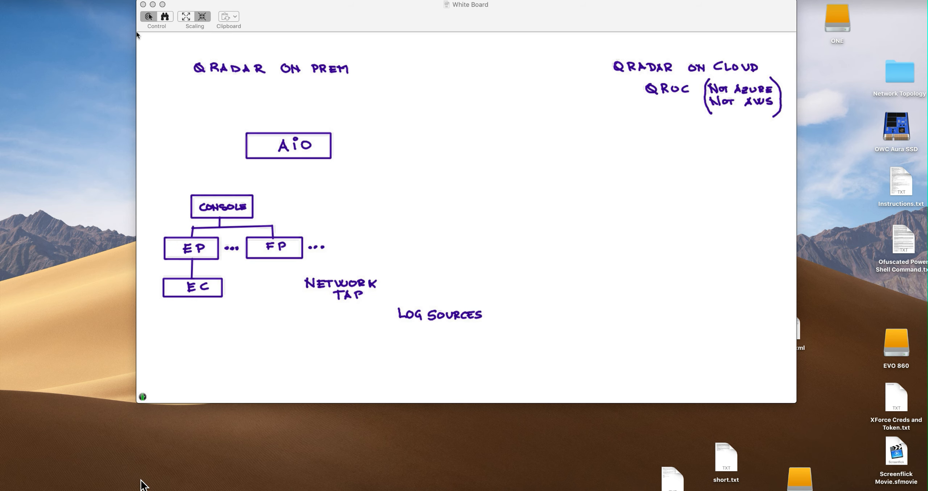
Step: Draw a connecting arrow from the log sources up toward the on-prem QRadar boxes
left_click_drag(388, 306, 314, 154)
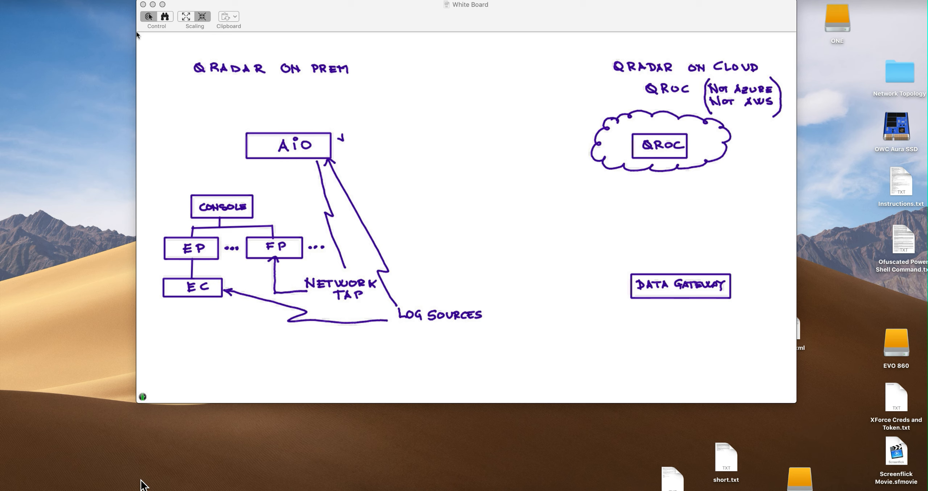
Step: Mark a starting dot just after the Log Sources label
left_click(492, 316)
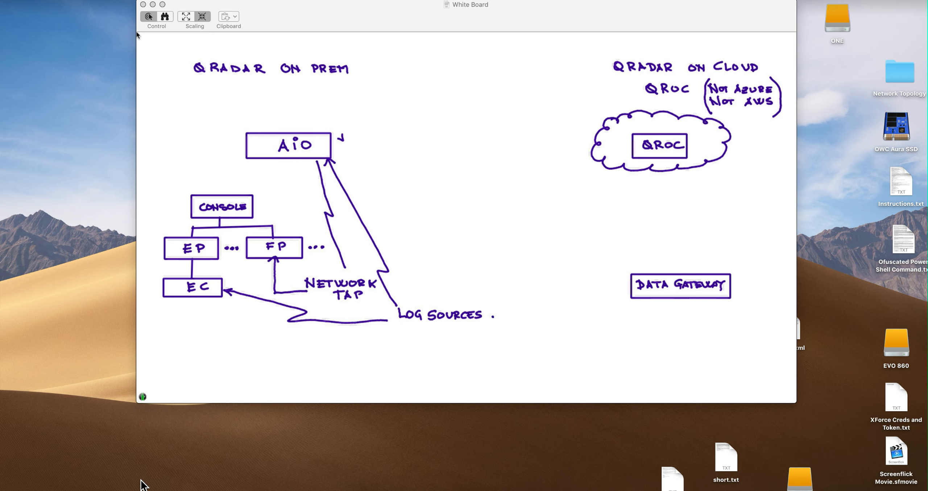
Step: Draw arrows from Log Sources to the Data Gateway and from the gateway up to QRoC
left_click_drag(497, 314, 536, 306)
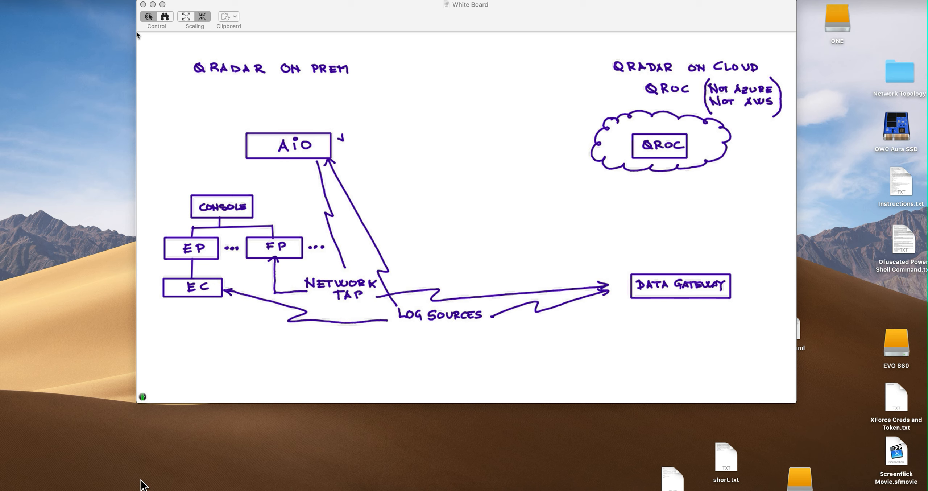
left_click_drag(671, 276, 672, 172)
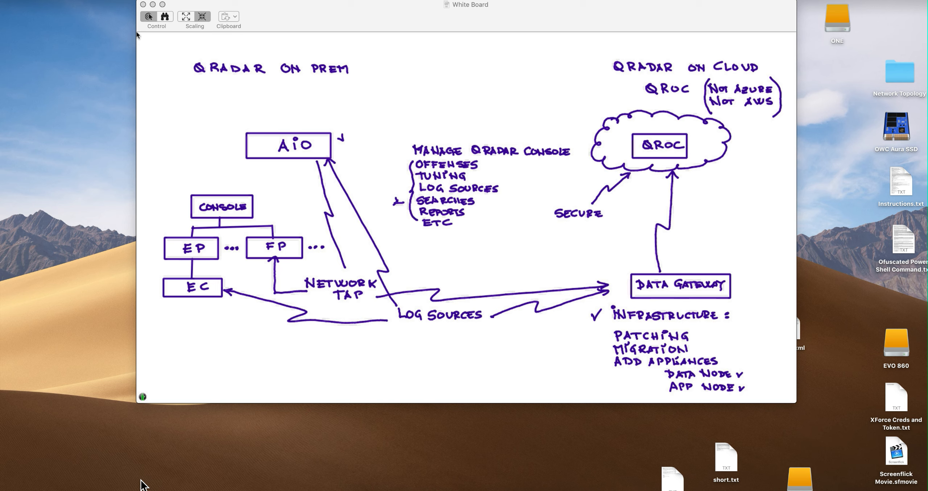
Step: Label the bracketed console-management task list with 'MSP'
type("MSP")
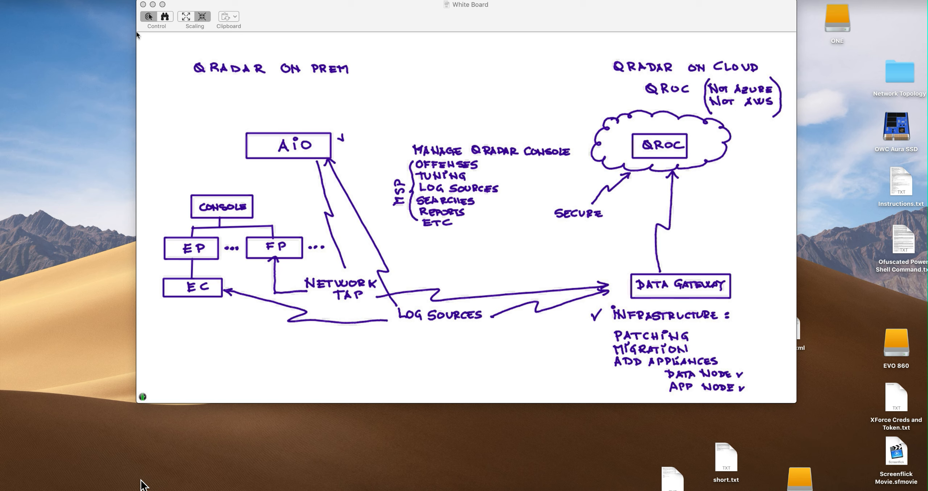
type("AVAILABILITY")
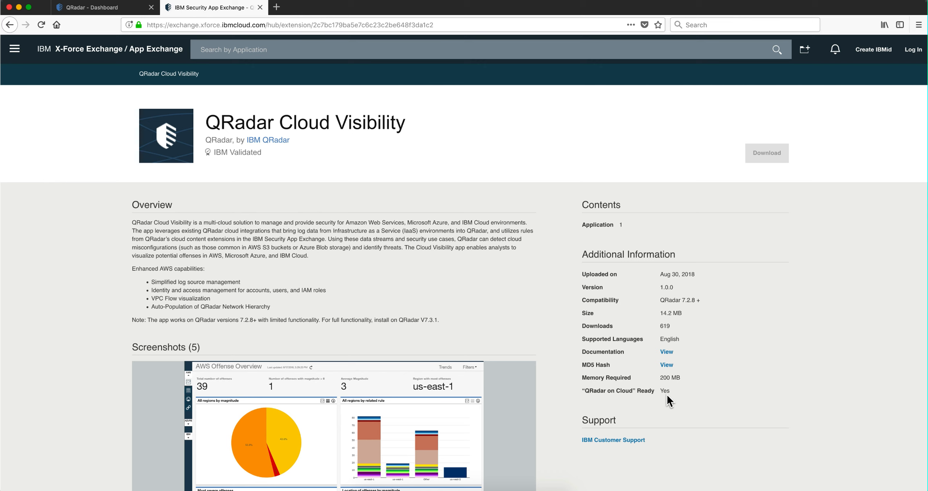
Step: Switch to the QRadar on Cloud Threat and Security Monitoring dashboard
left_click(91, 7)
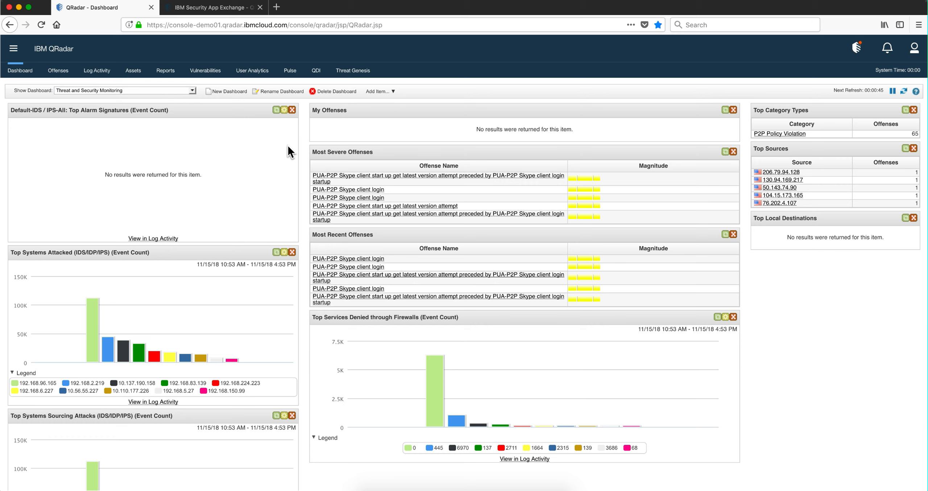